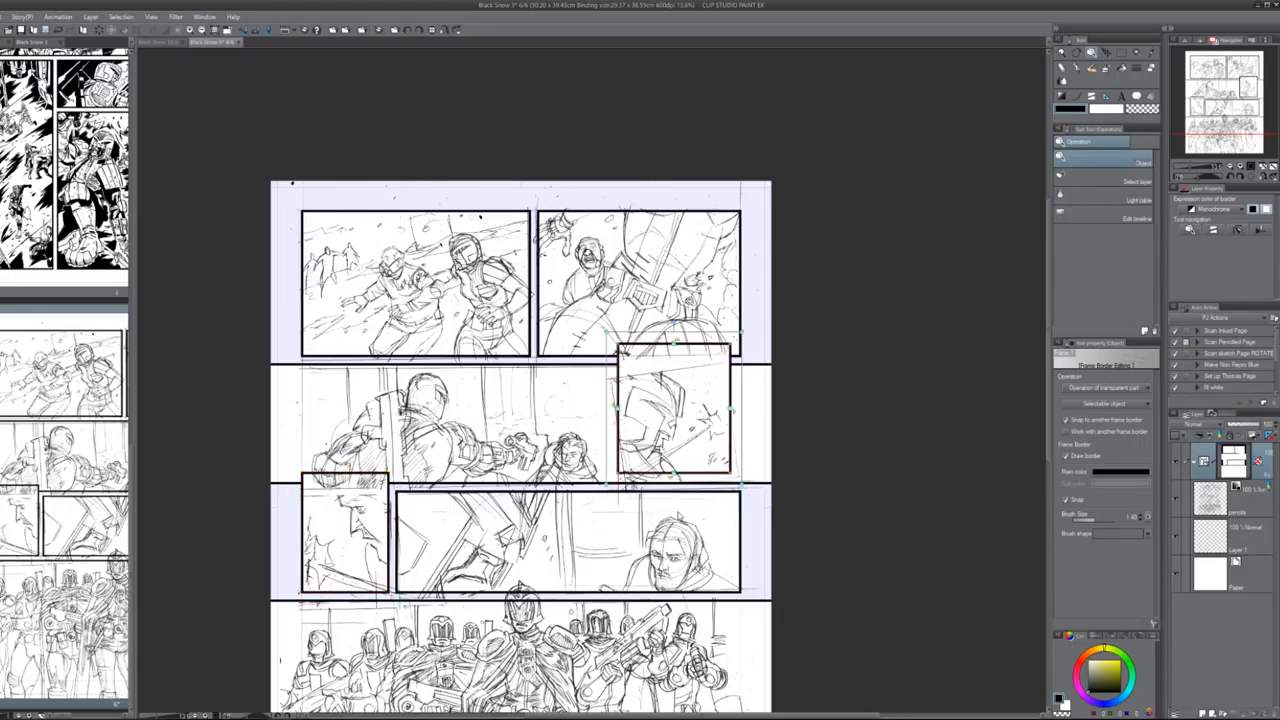
# Zoom into the first panel over the pale-blue pencil sketch to start inking
pyautogui.scroll(-3)
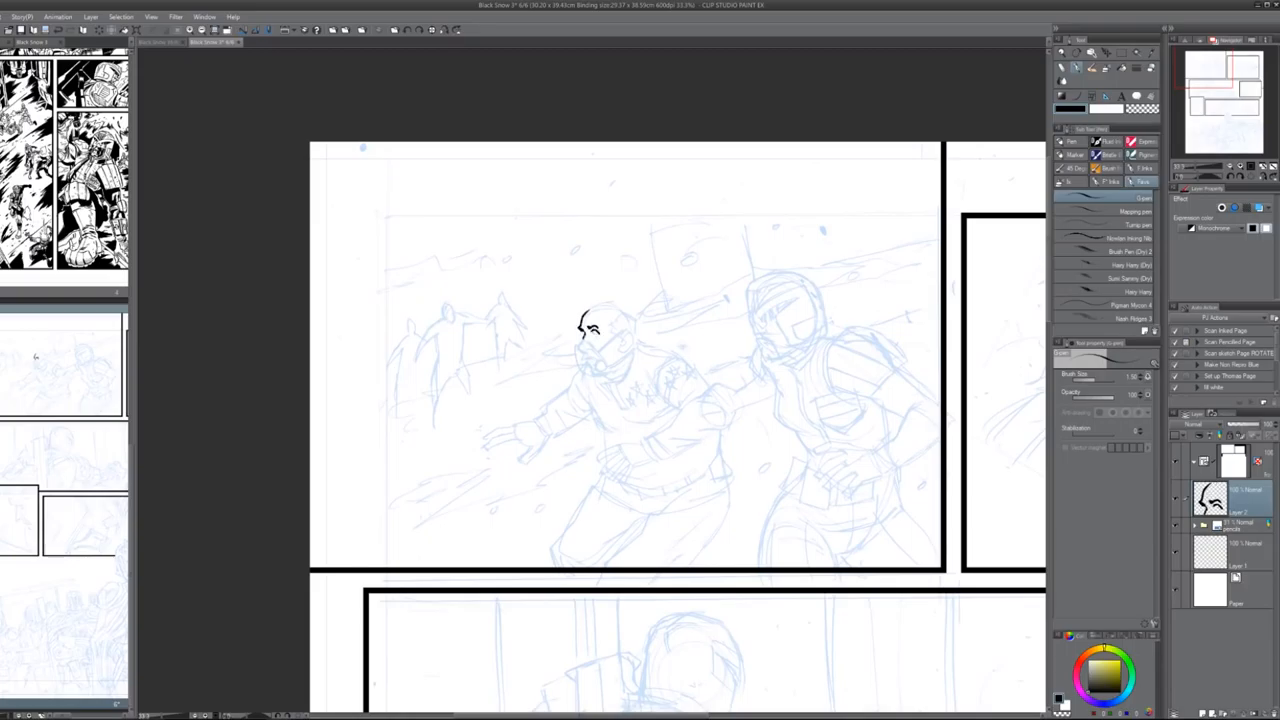
# Ink the Sov judge's head outline, face and hairline, then his starred jacket and arm
pyautogui.moveTo(590, 330); pyautogui.dragTo(616, 316)
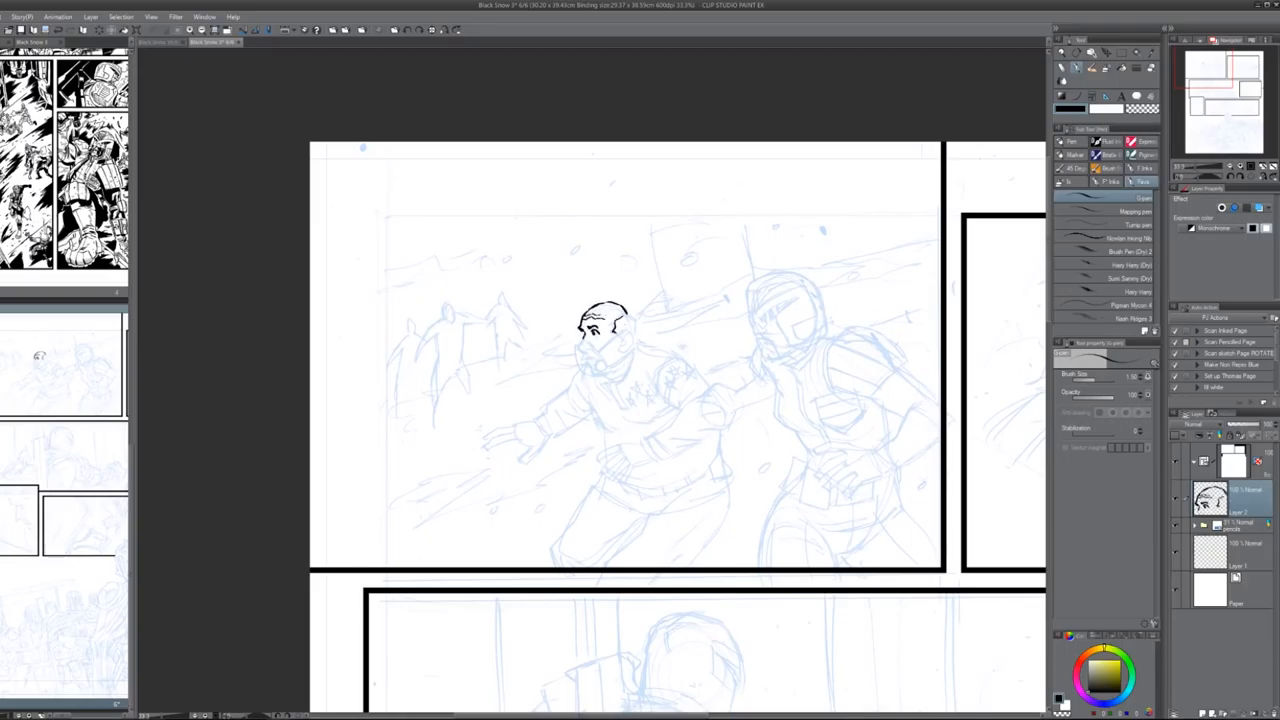
pyautogui.moveTo(600, 320); pyautogui.dragTo(604, 370)
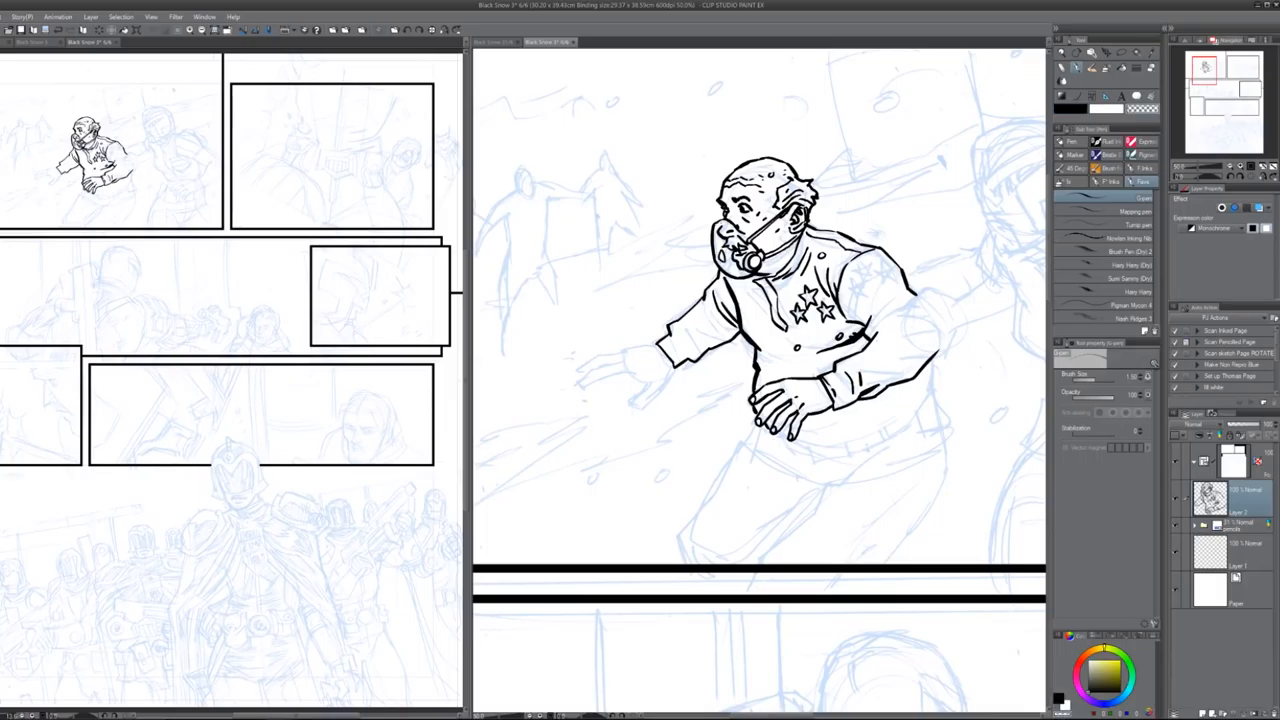
pyautogui.moveTo(760, 440); pyautogui.dragTo(920, 440)
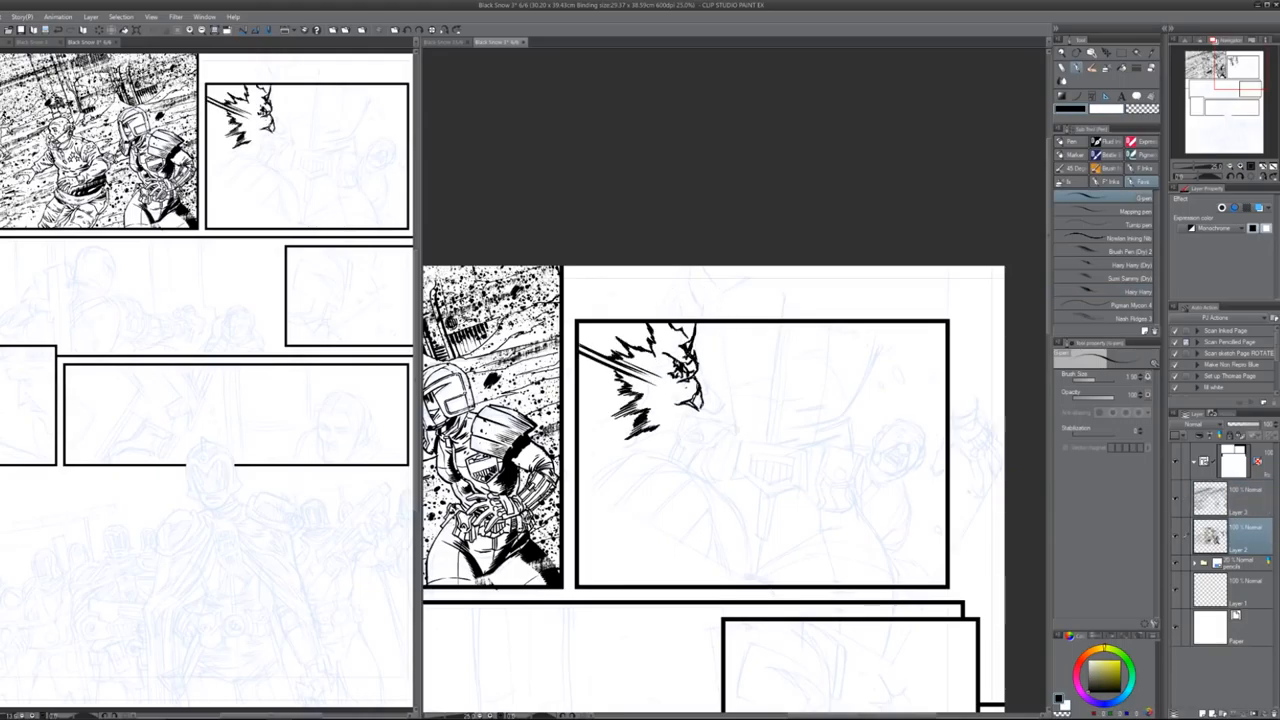
# Ink the jagged energy burst at the top of the second panel
pyautogui.moveTo(878, 344); pyautogui.dragTo(848, 450)
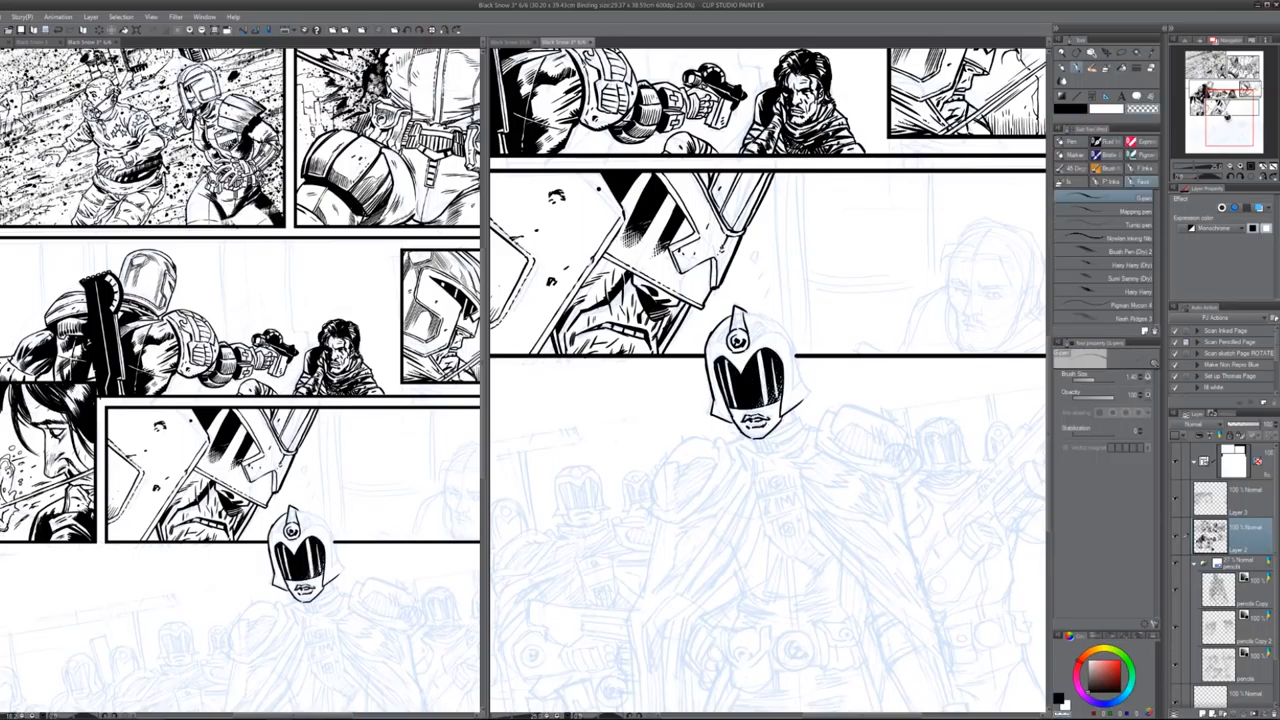
# Move down to the bottom panel's central cloaked judge to ink his cloak, badge, belt and gun
pyautogui.scroll(-3)
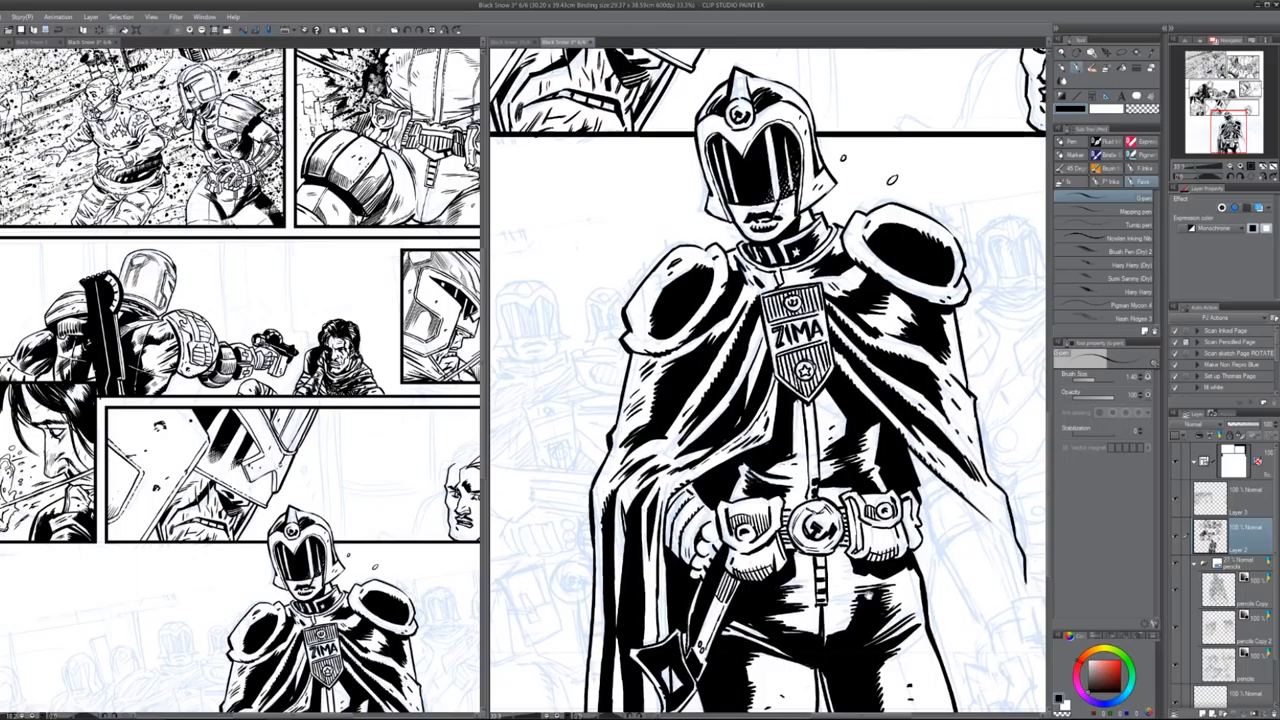
# Pan to the judge raising a rifle beside the central figure and ink him in black
pyautogui.scroll(-3)
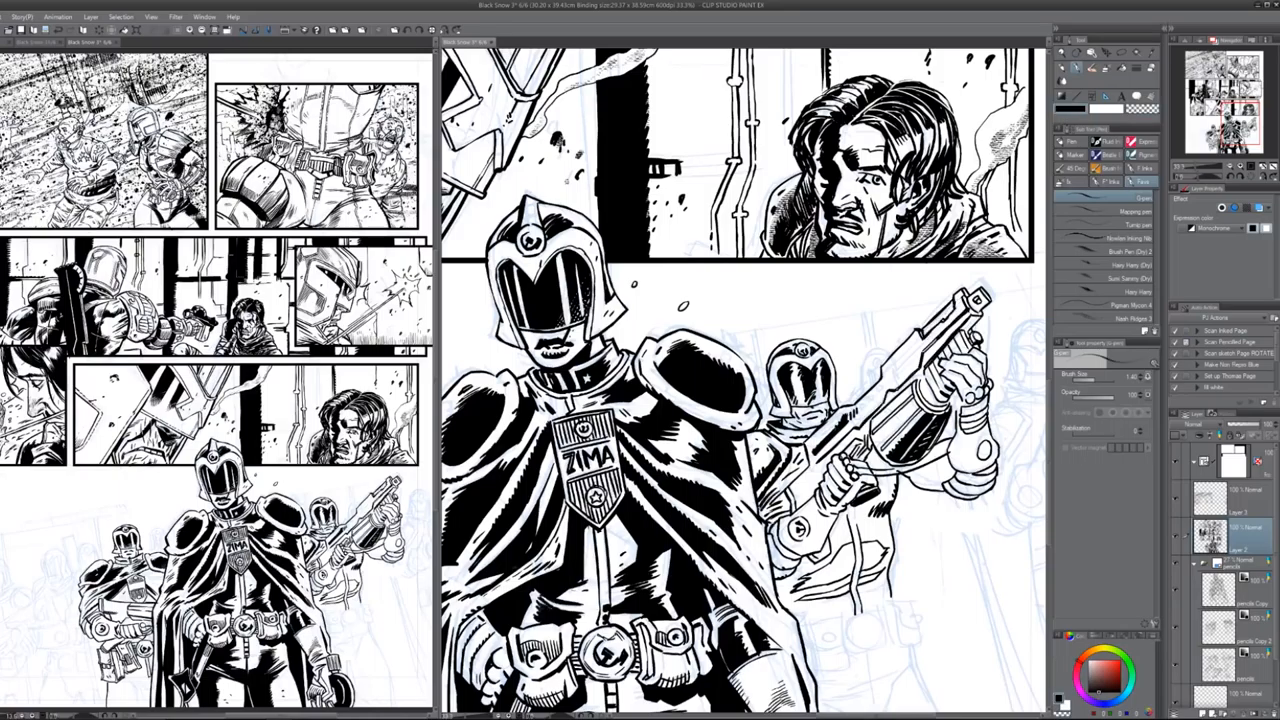
# Pan to the far-right cluster of cloaked judges and ink their cloaks and holsters
pyautogui.scroll(-3)
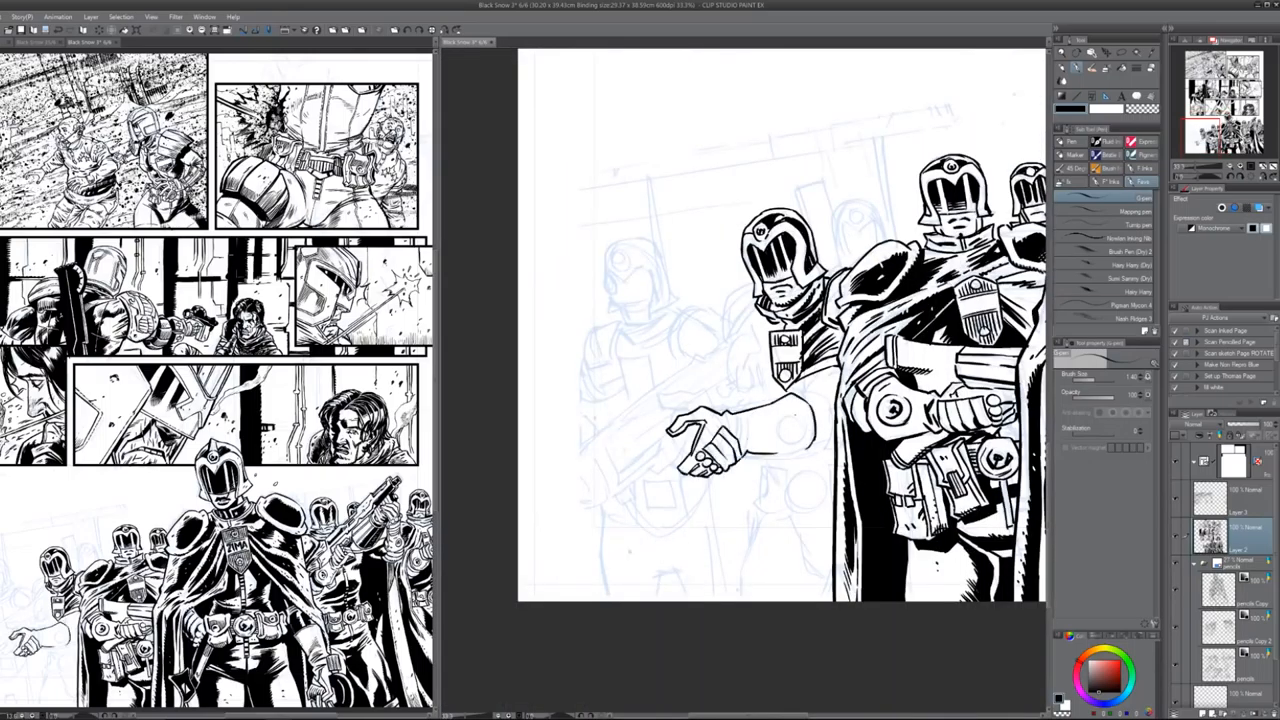
# Ink the front judge's long rifle aimed left over the blue sketch
pyautogui.moveTo(760, 320); pyautogui.dragTo(584, 464)
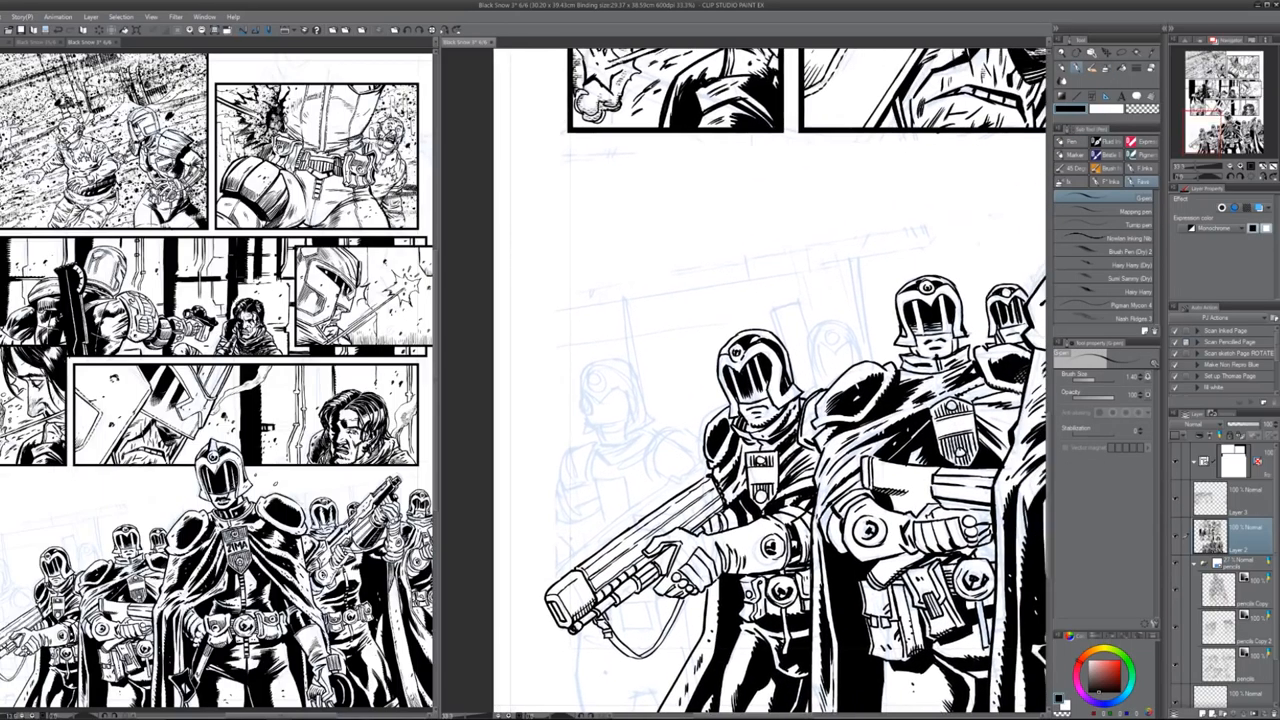
pyautogui.scroll(-3)
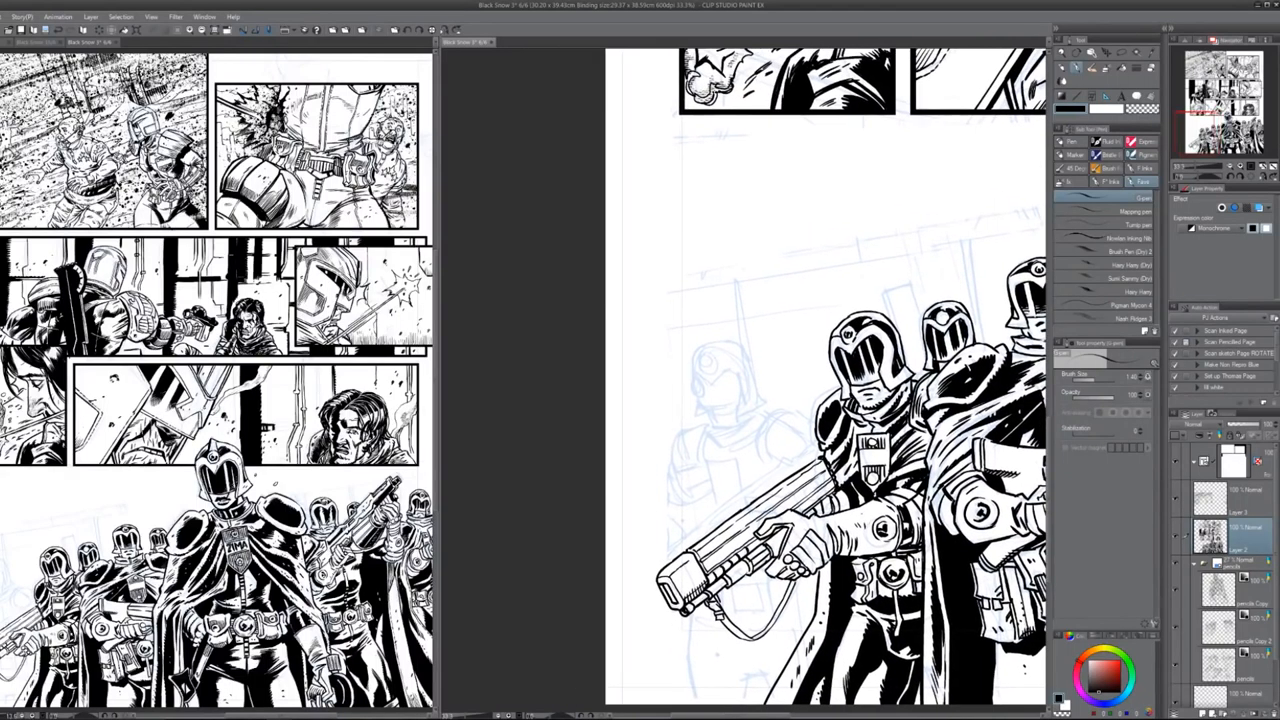